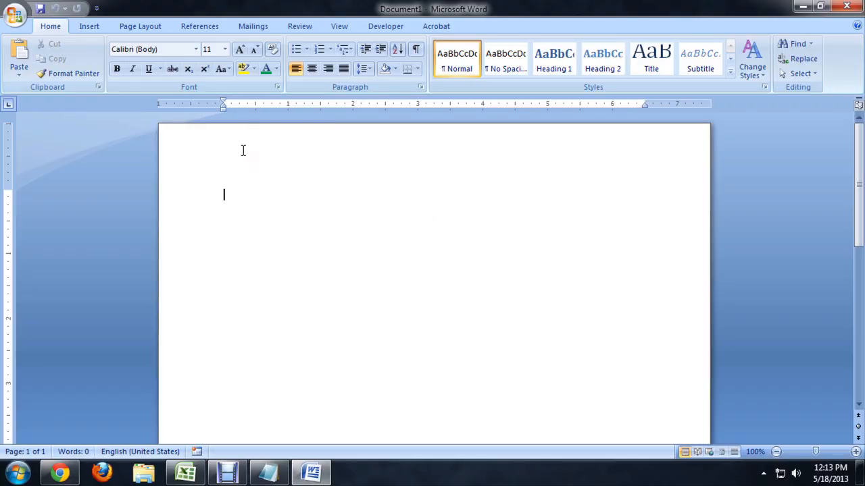
# Insert a first-style WordArt keeping the default text 'Your Text Here'
pyautogui.click(88, 26)
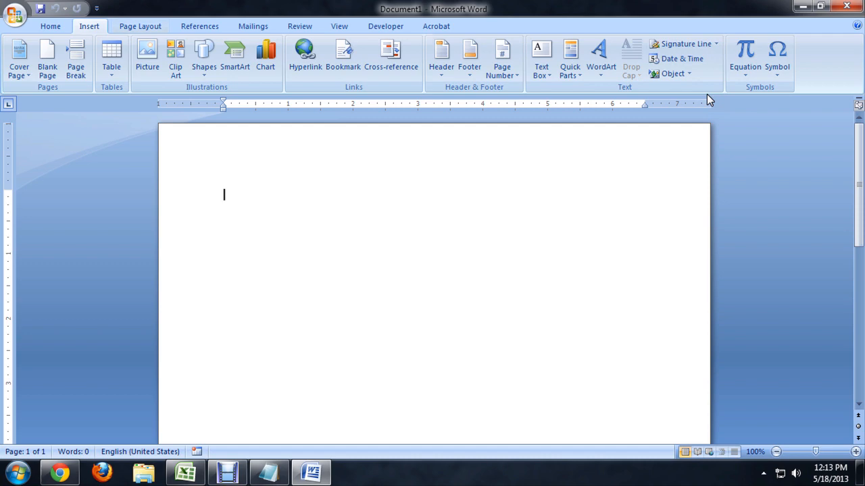
pyautogui.click(600, 58)
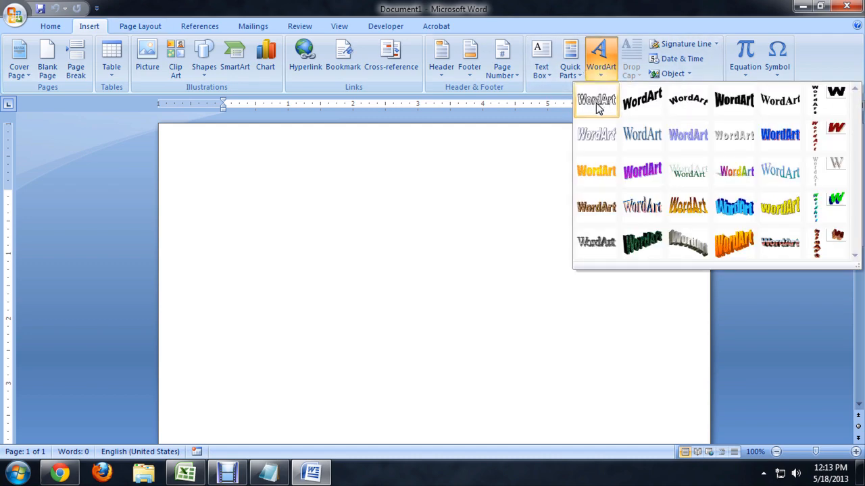
pyautogui.click(596, 100)
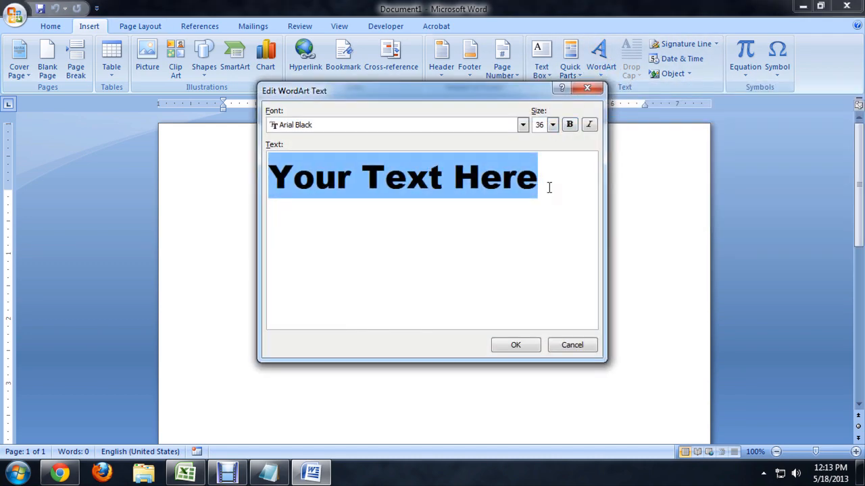
pyautogui.click(515, 345)
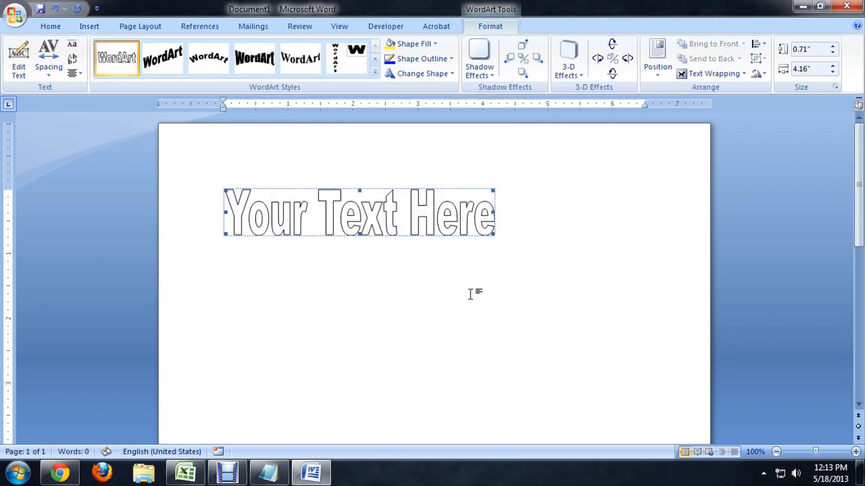
pyautogui.moveTo(424, 109)
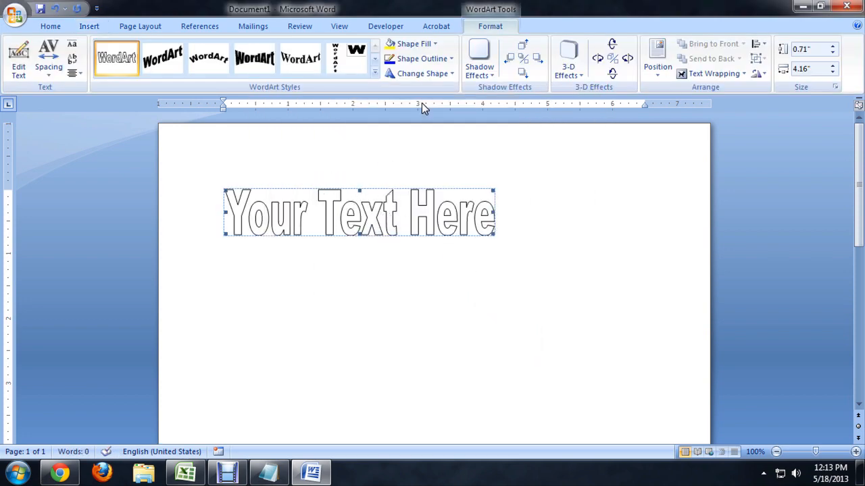
# Deselect the WordArt and set the page colour to light blue
pyautogui.click(412, 43)
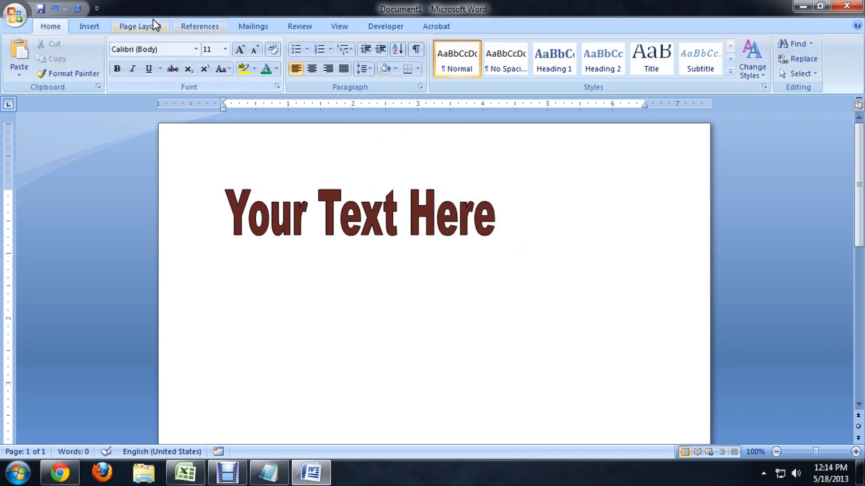
pyautogui.click(139, 26)
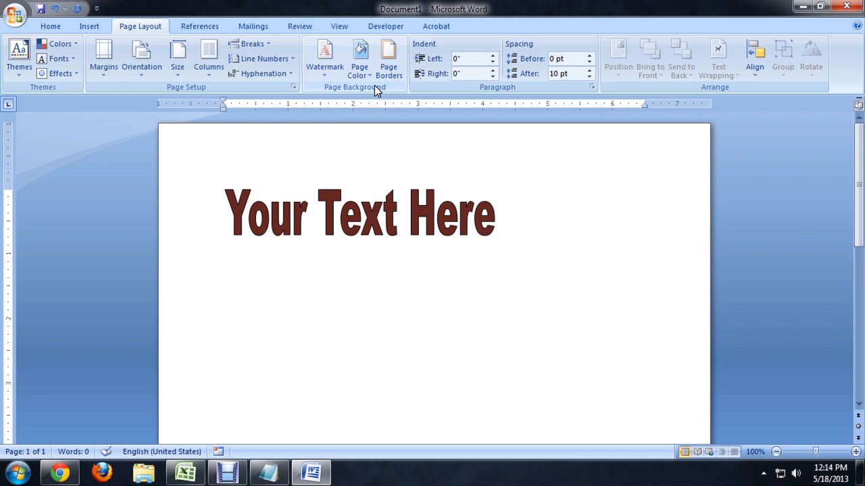
pyautogui.click(358, 58)
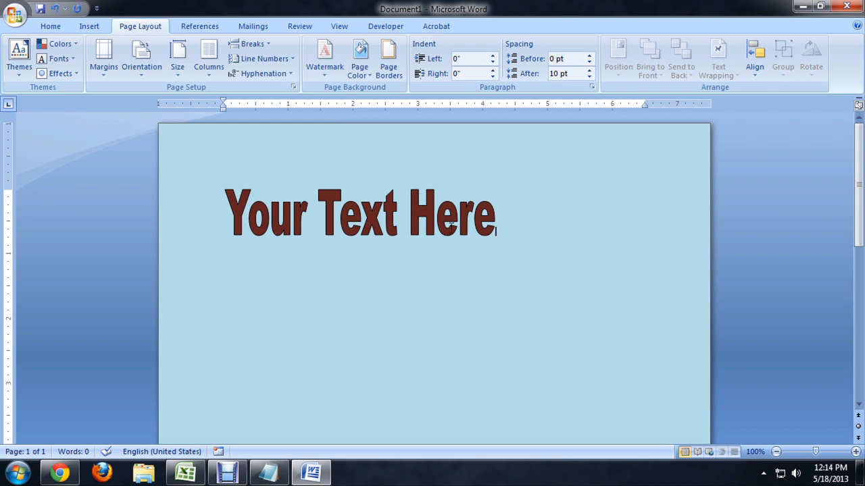
pyautogui.click(361, 213)
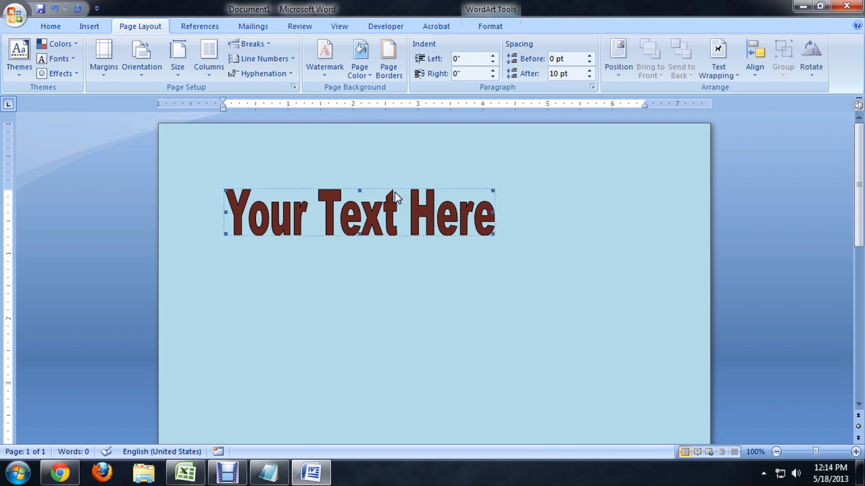
# Open the WordArt's Shape Fill > Gradient > More Gradients settings
pyautogui.click(491, 25)
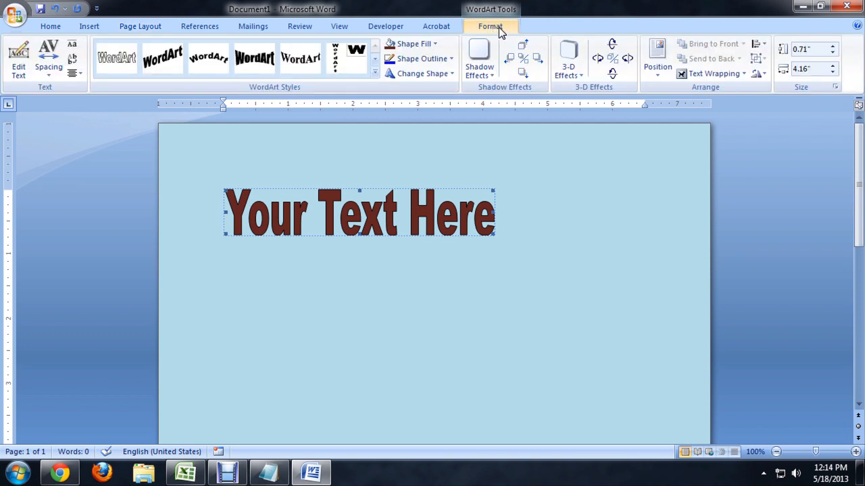
pyautogui.click(413, 44)
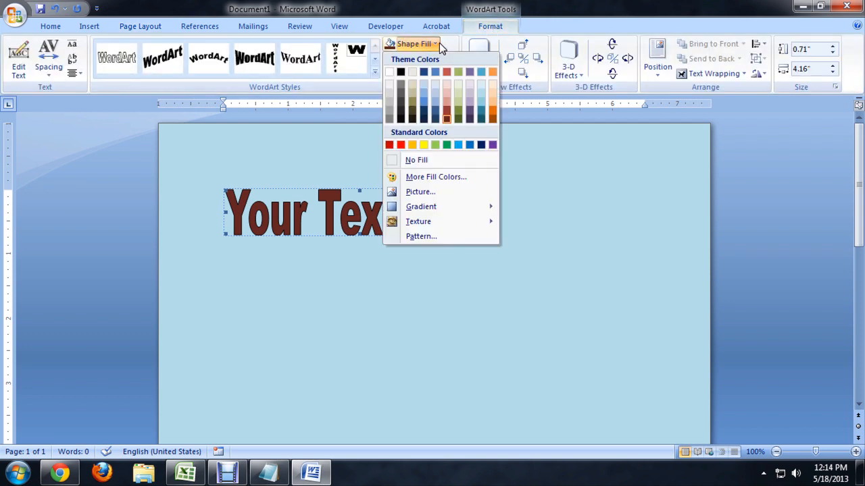
pyautogui.moveTo(439, 206)
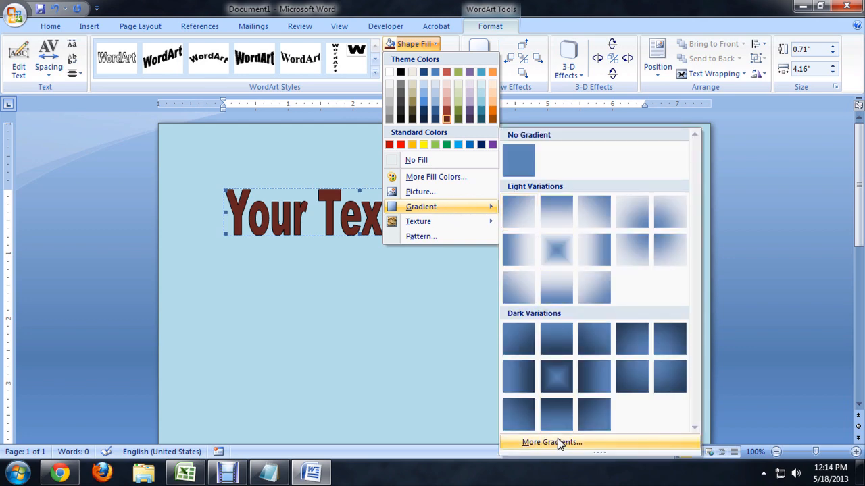
pyautogui.click(551, 442)
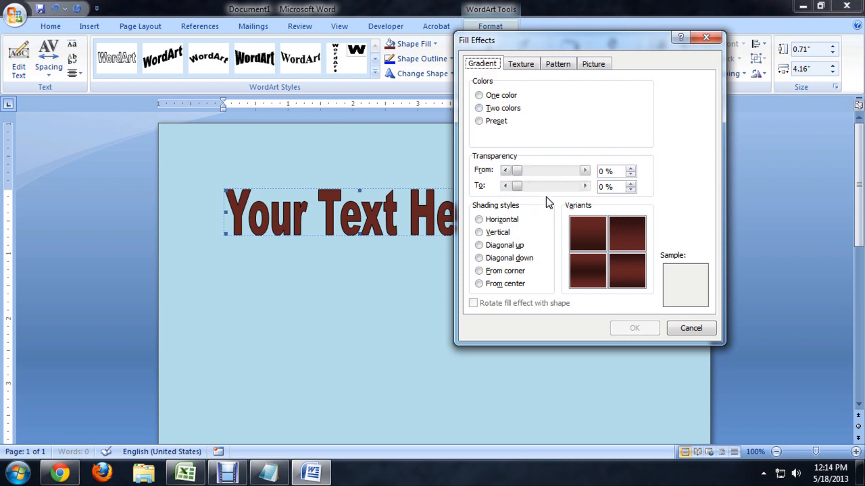
# Apply a one-colour dark red gradient from centre, transparency 0% to 100%
pyautogui.click(479, 284)
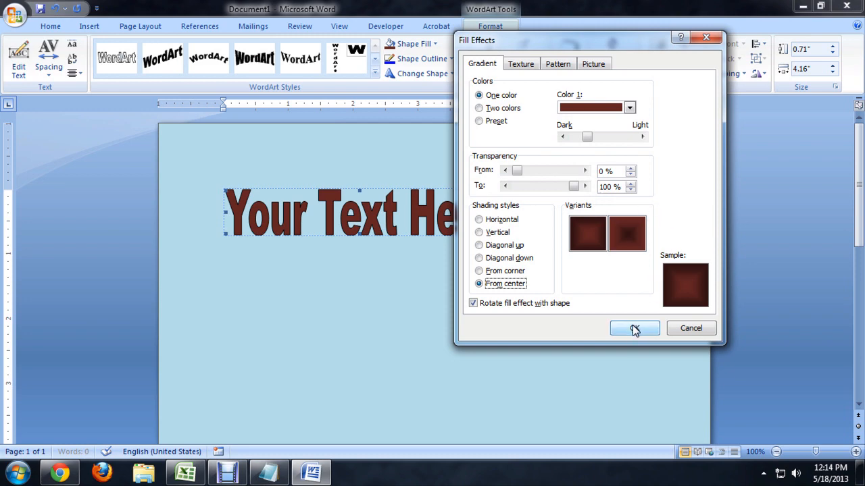
pyautogui.click(633, 327)
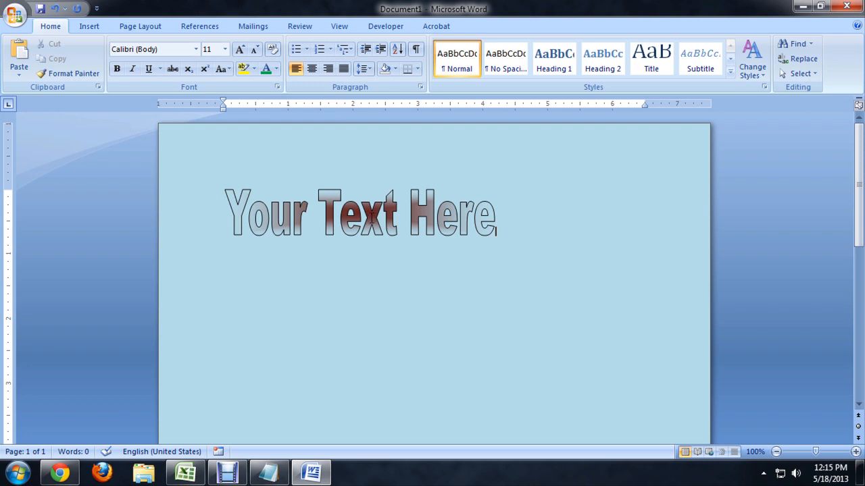
# Deselect the WordArt to view the outline-free fading red text
pyautogui.click(361, 213)
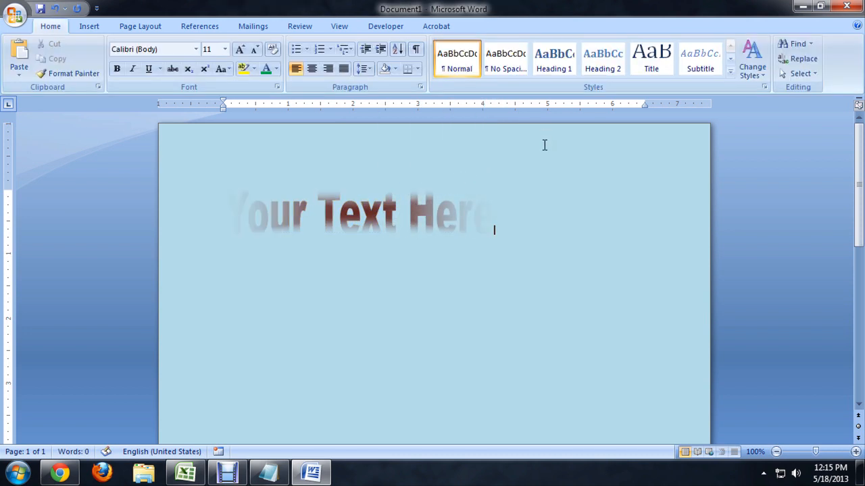
pyautogui.moveTo(353, 242)
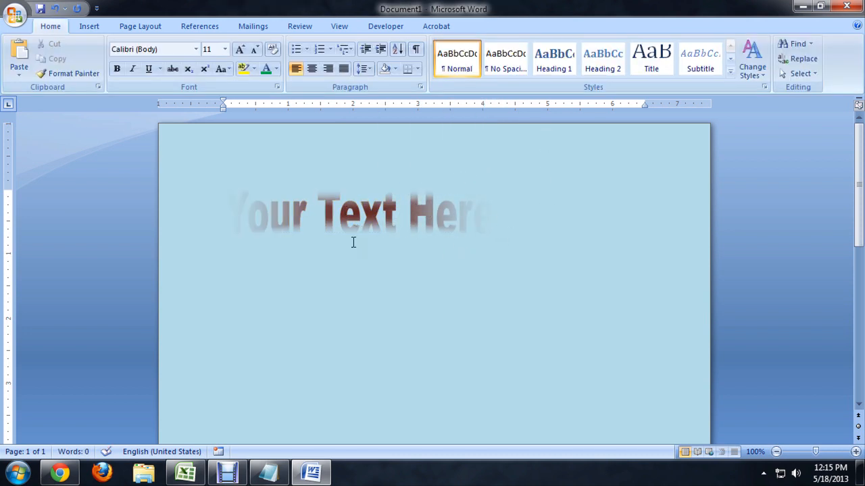
pyautogui.moveTo(353, 295)
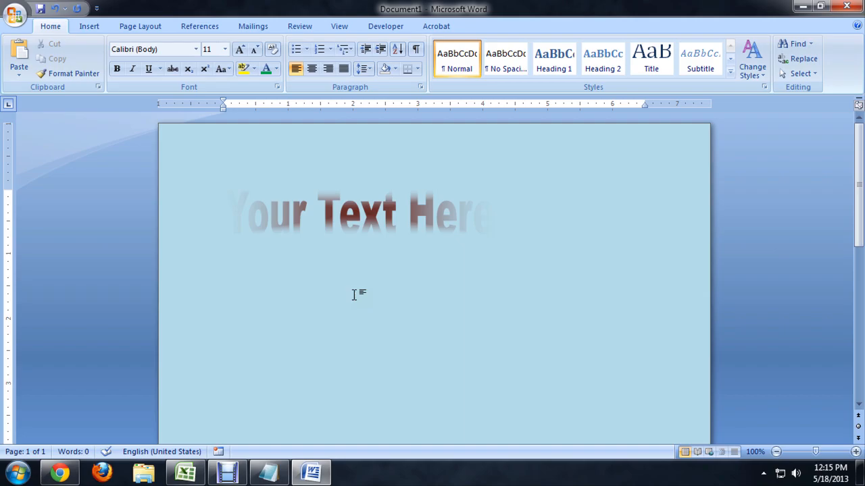